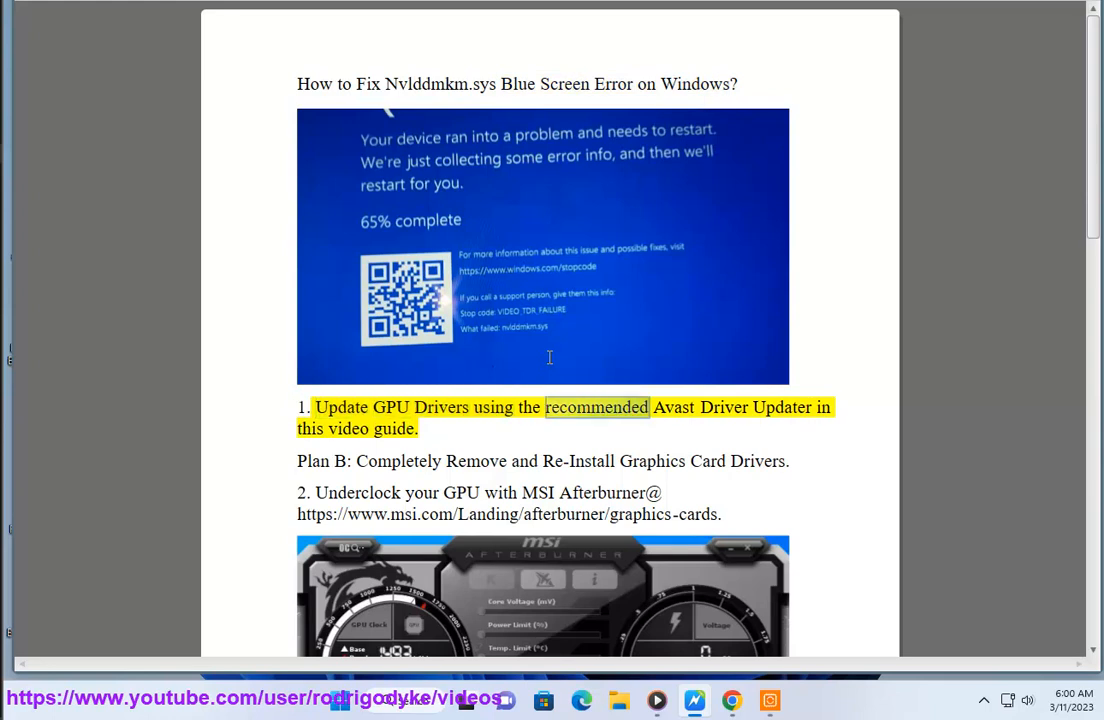
Leave the driver updater, then search Google for 'Underclock GPU' and scroll the results
double_click(392, 428)
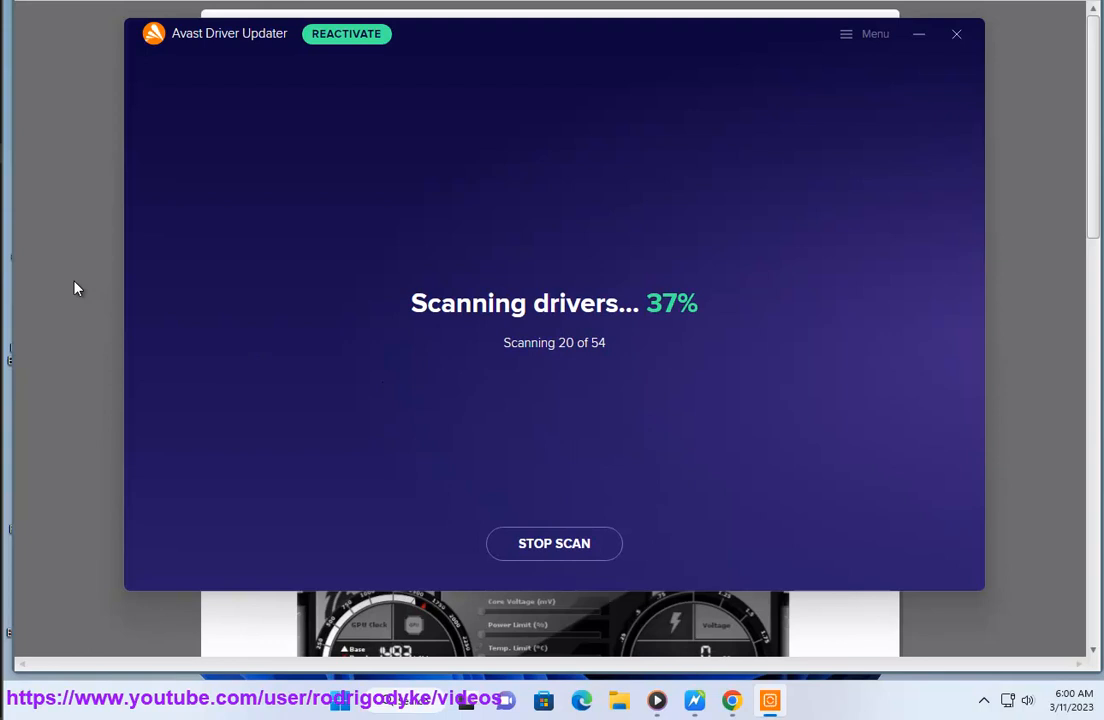
click(956, 32)
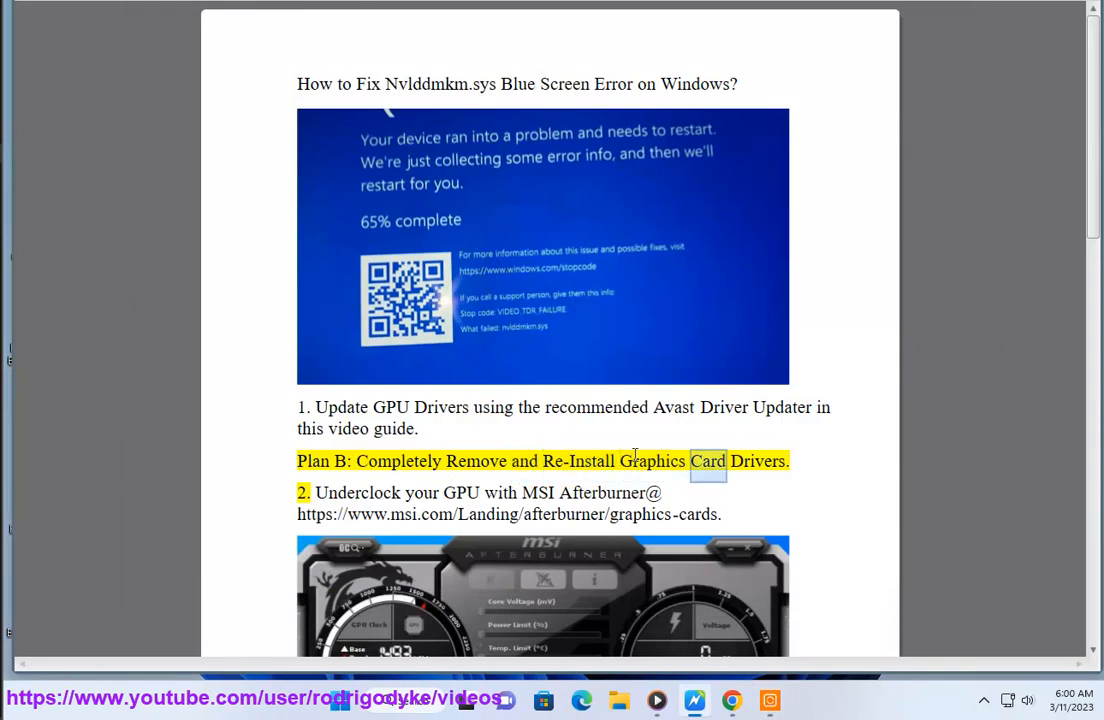
scroll(down, 3)
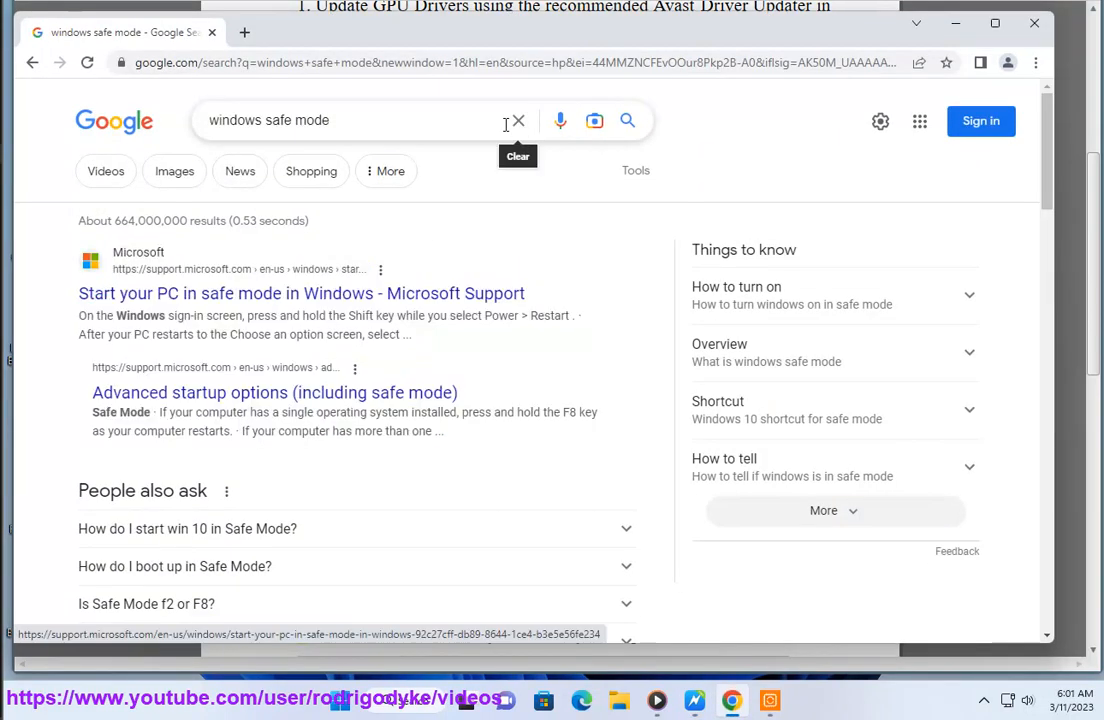
text(Underclock GPU TOOL)
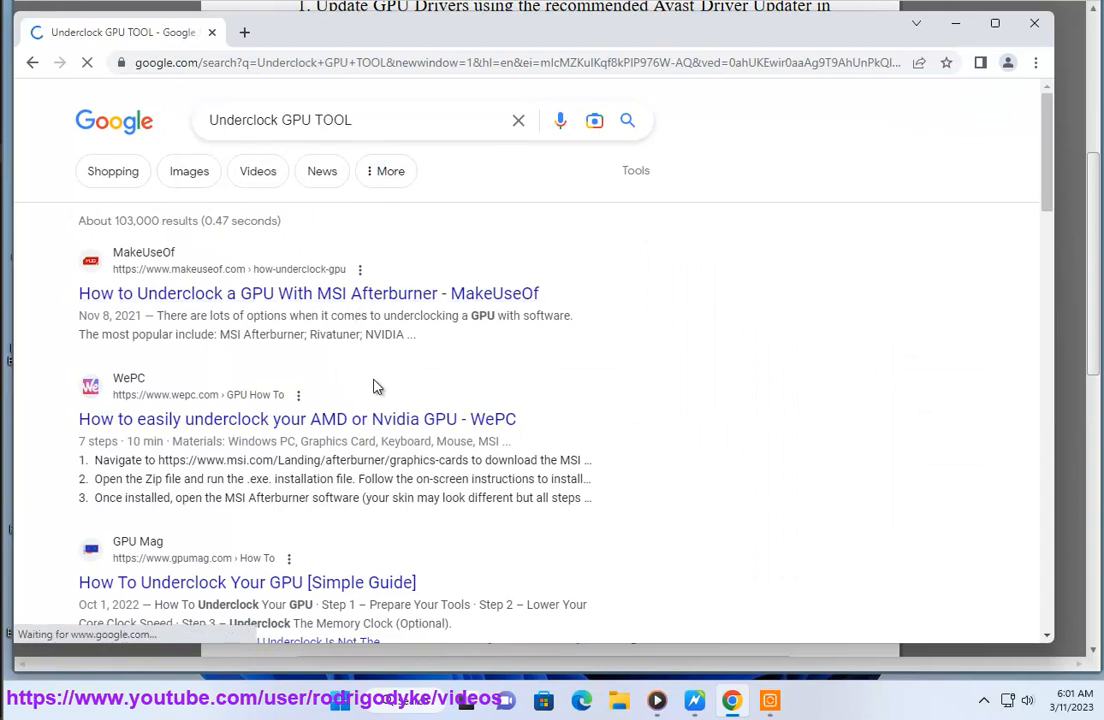
scroll(down, 3)
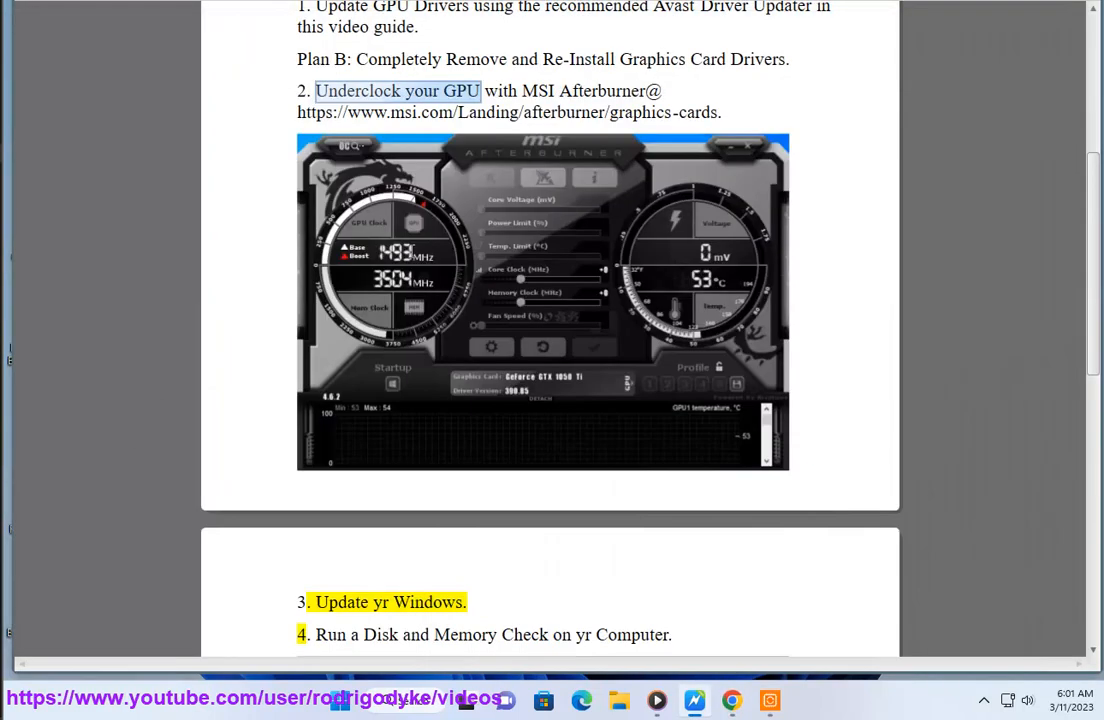
mouse_move(460, 616)
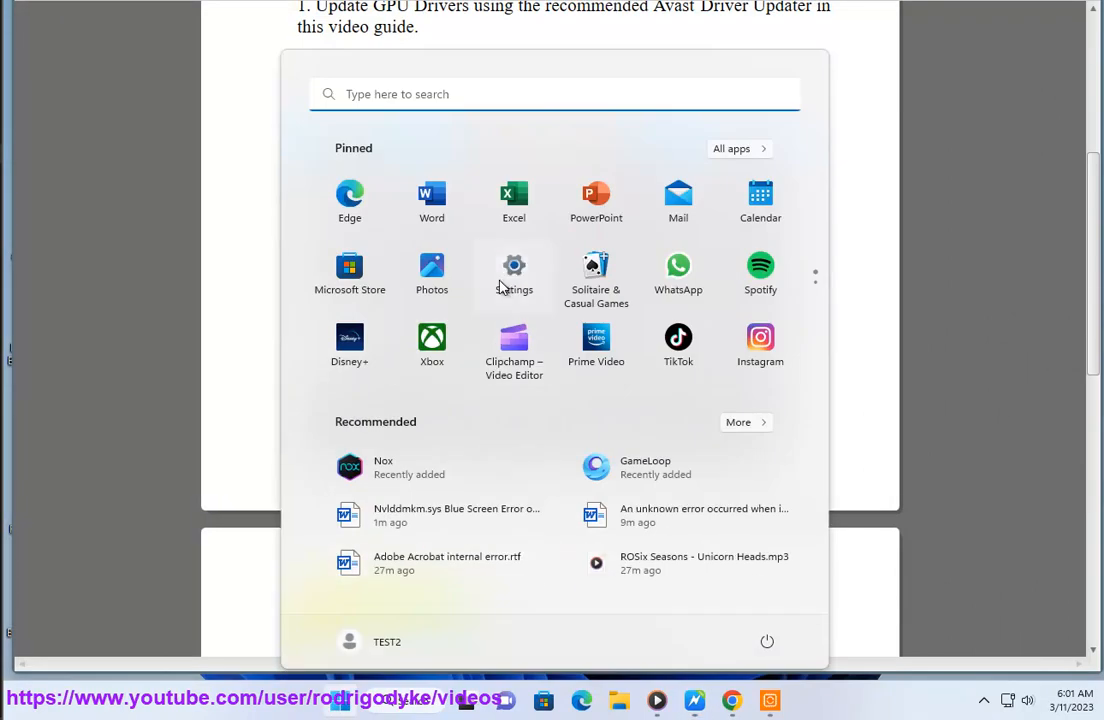
click(512, 264)
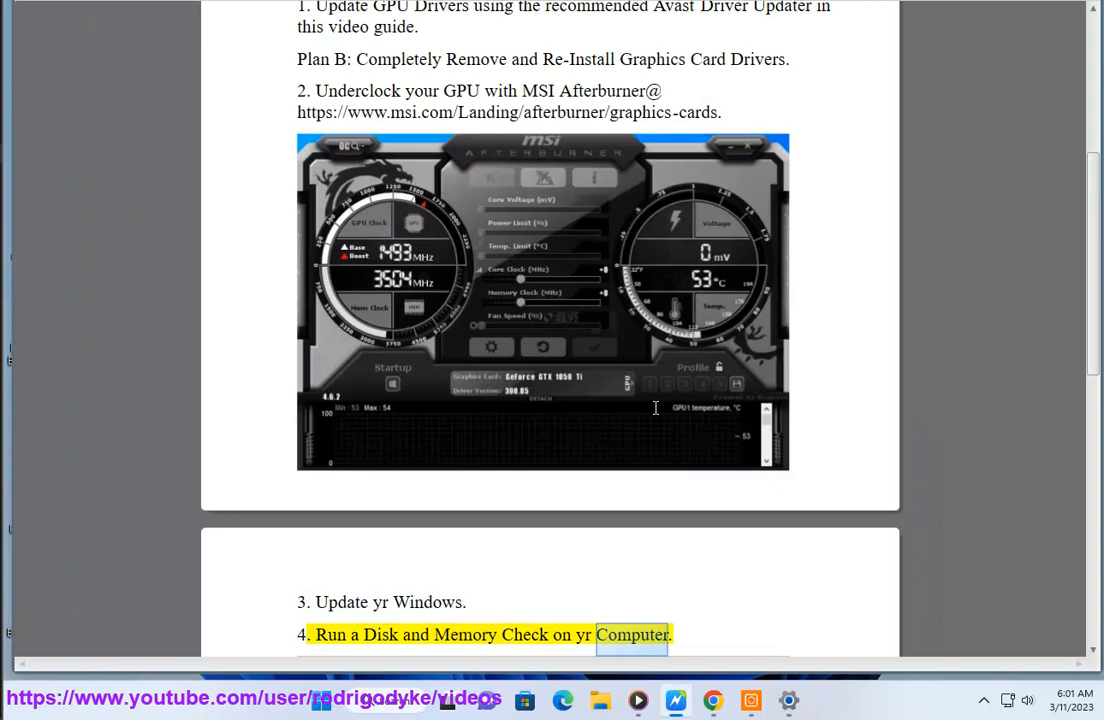
scroll(down, 3)
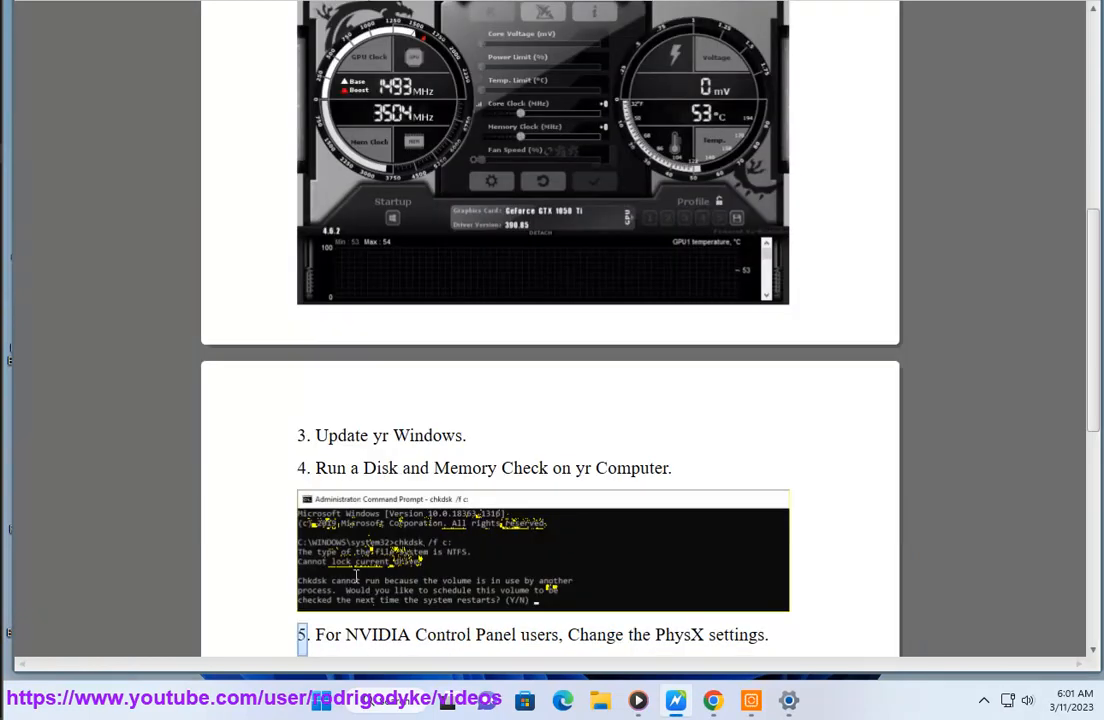
click(400, 702)
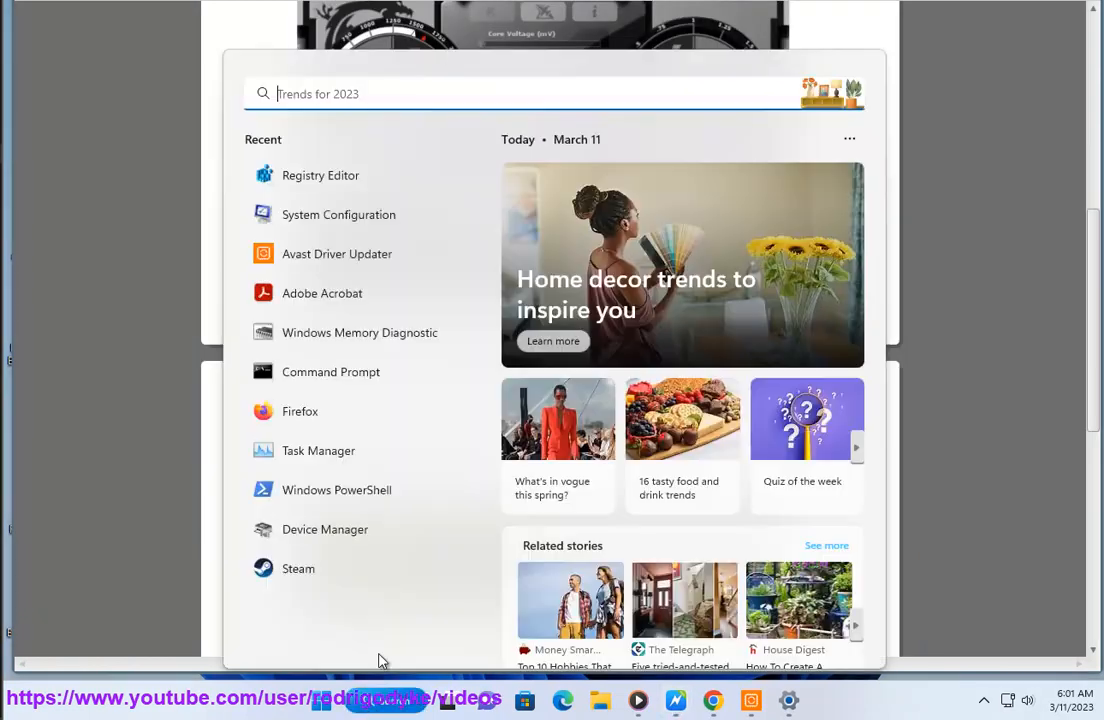
click(332, 370)
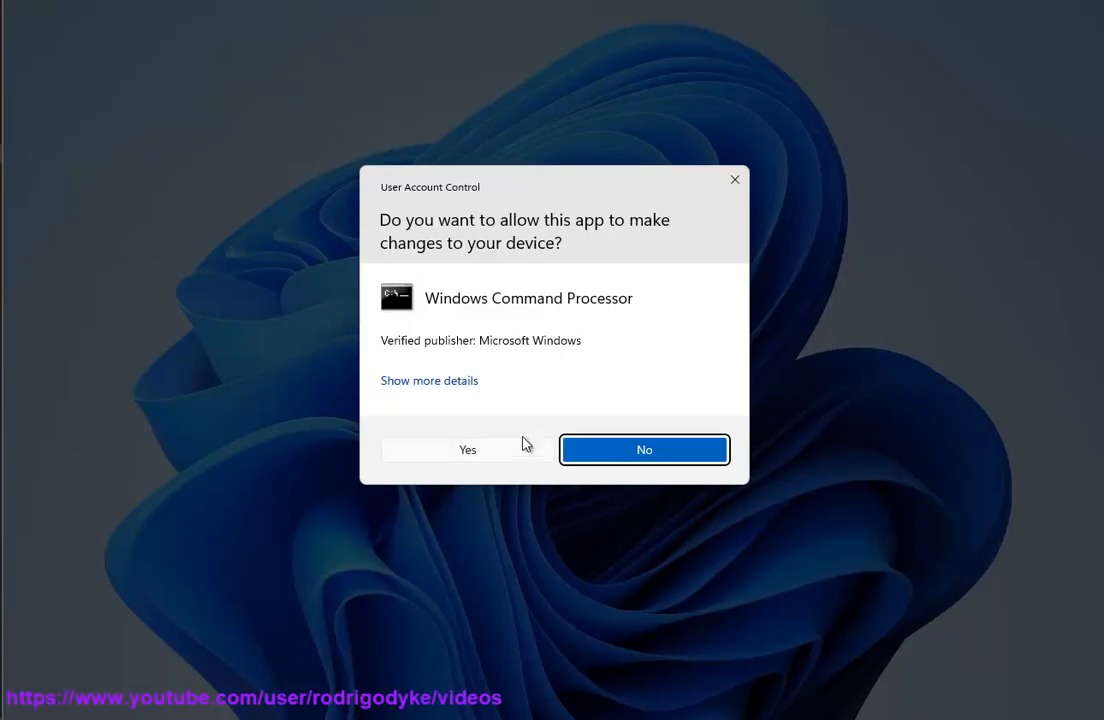
click(468, 448)
text(C)
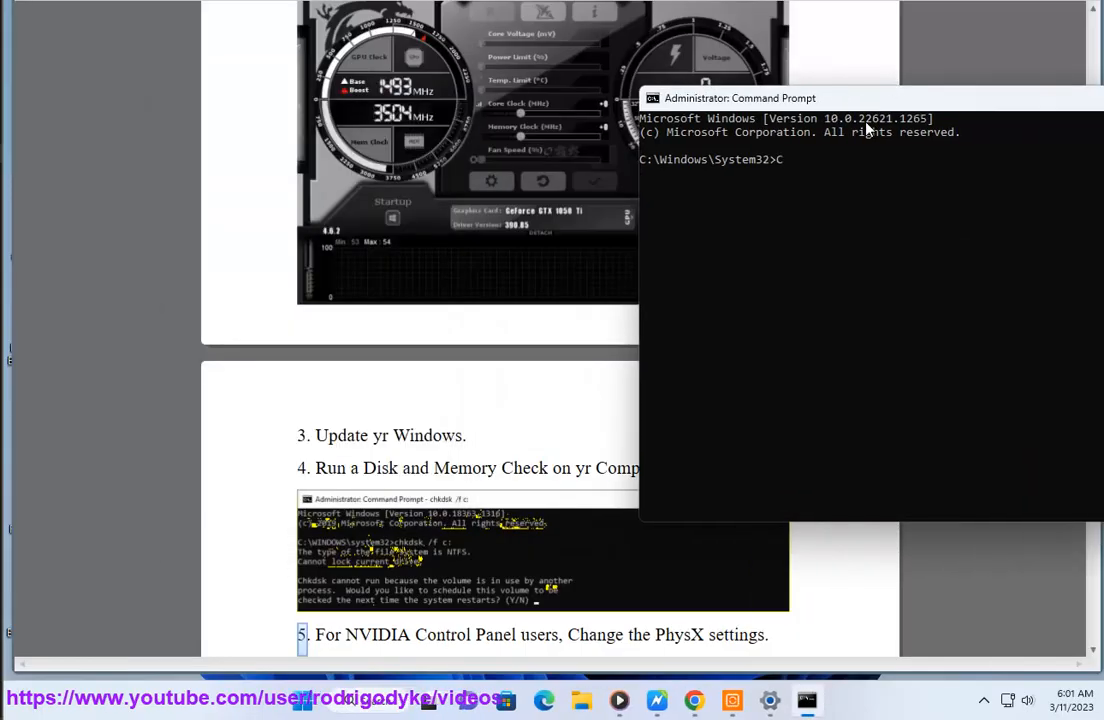
text(HKDSK)
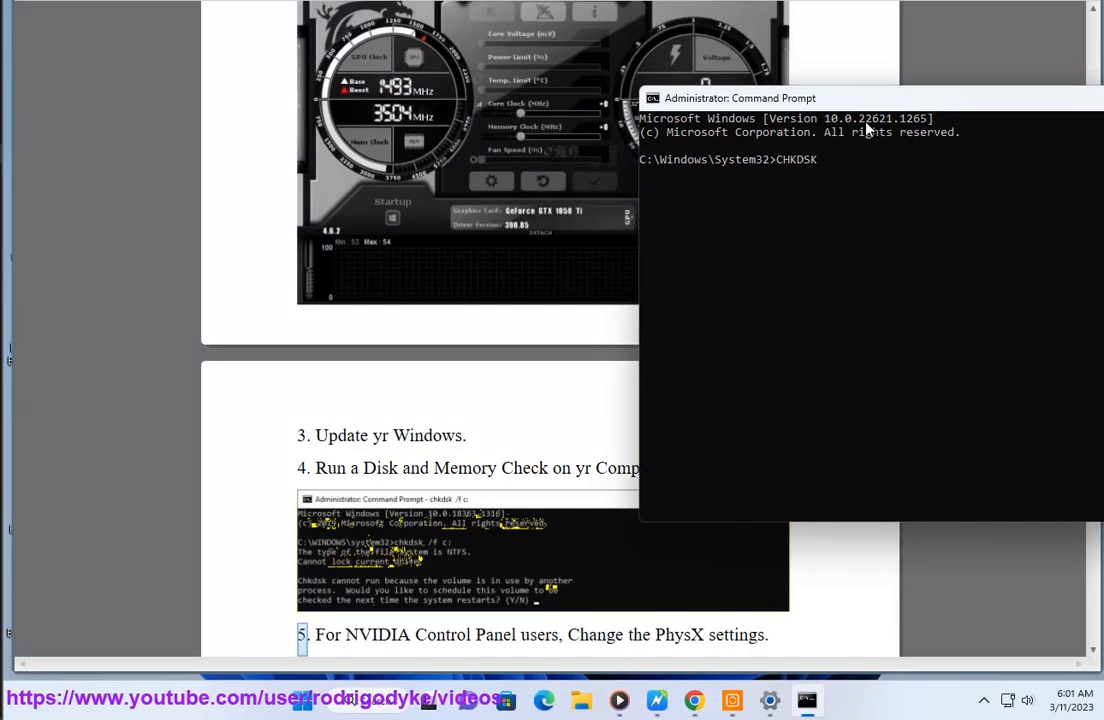
text(/F)
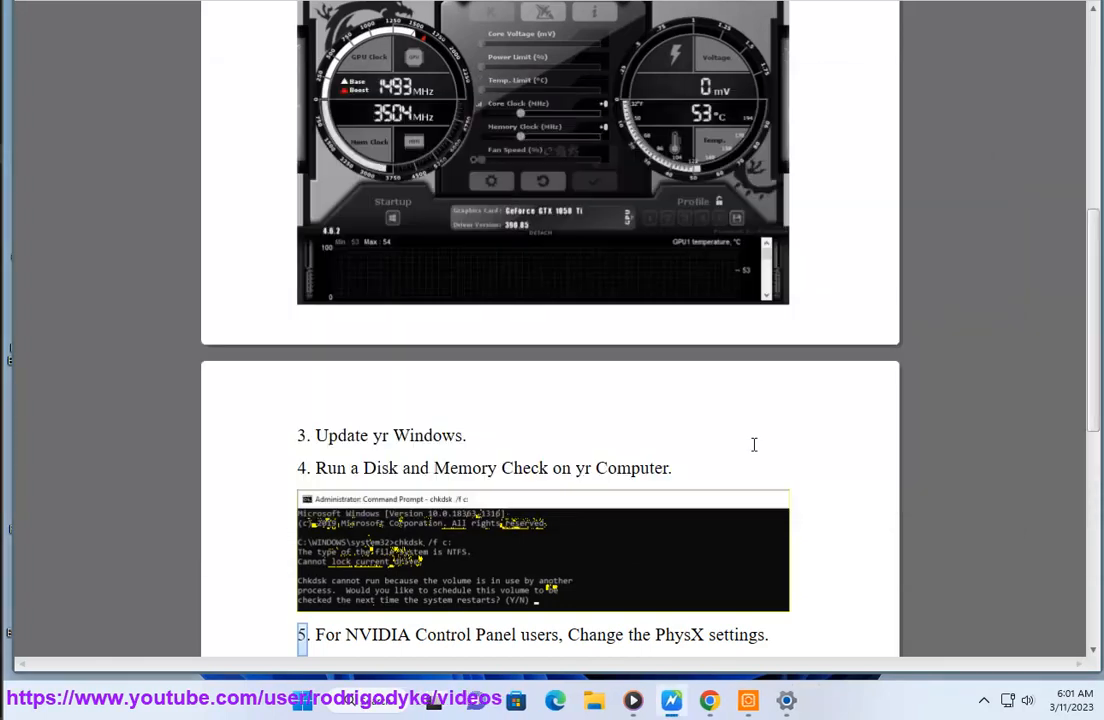
drag(508, 468, 668, 480)
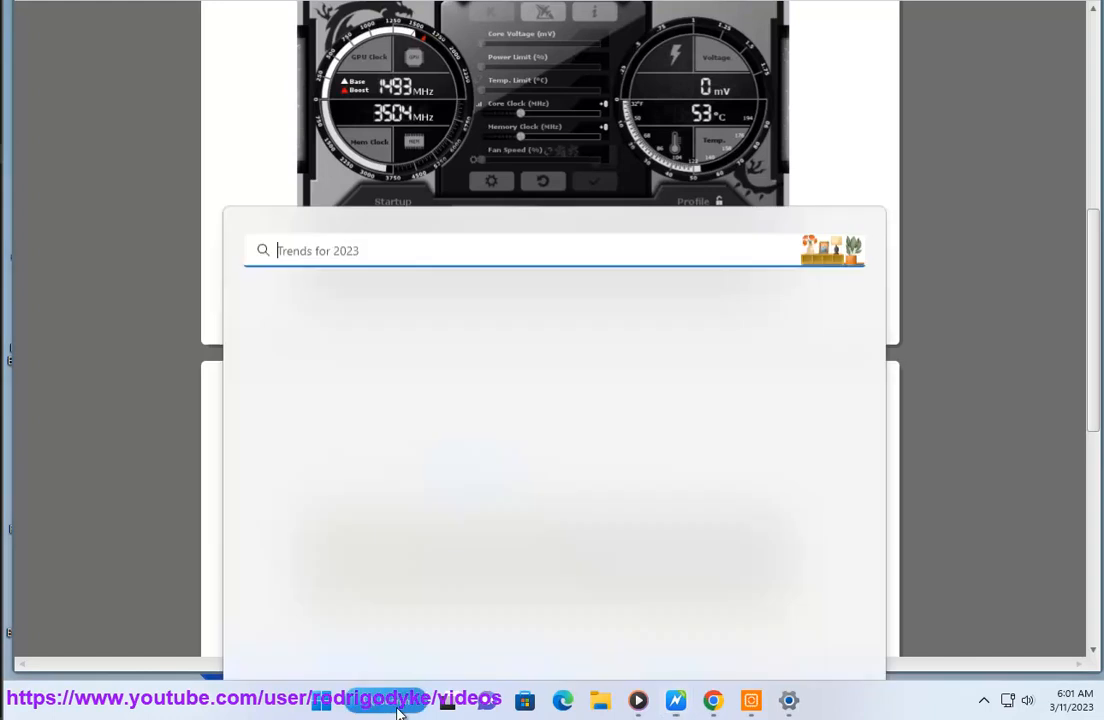
text(DIA)
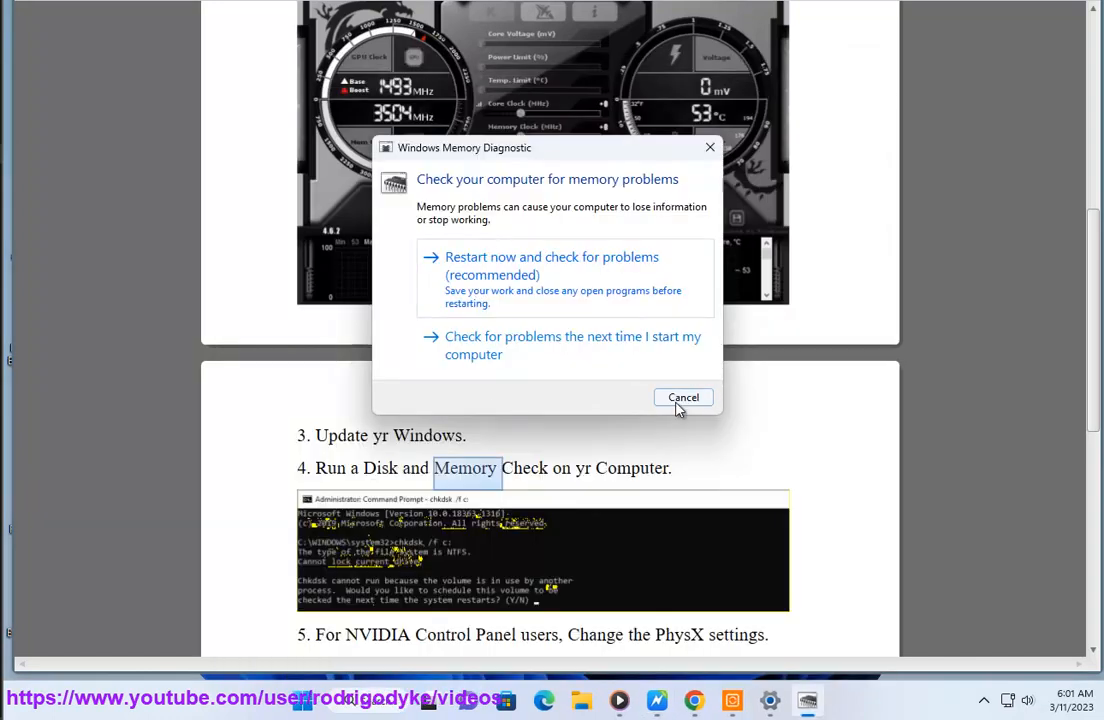
click(682, 396)
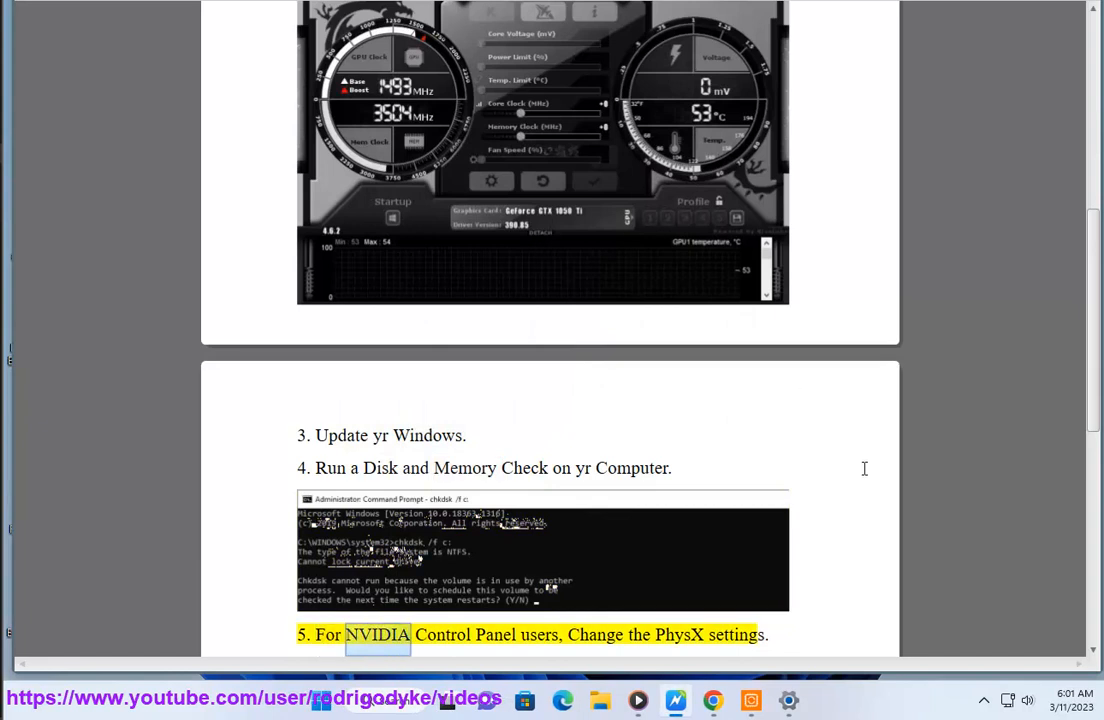
double_click(678, 634)
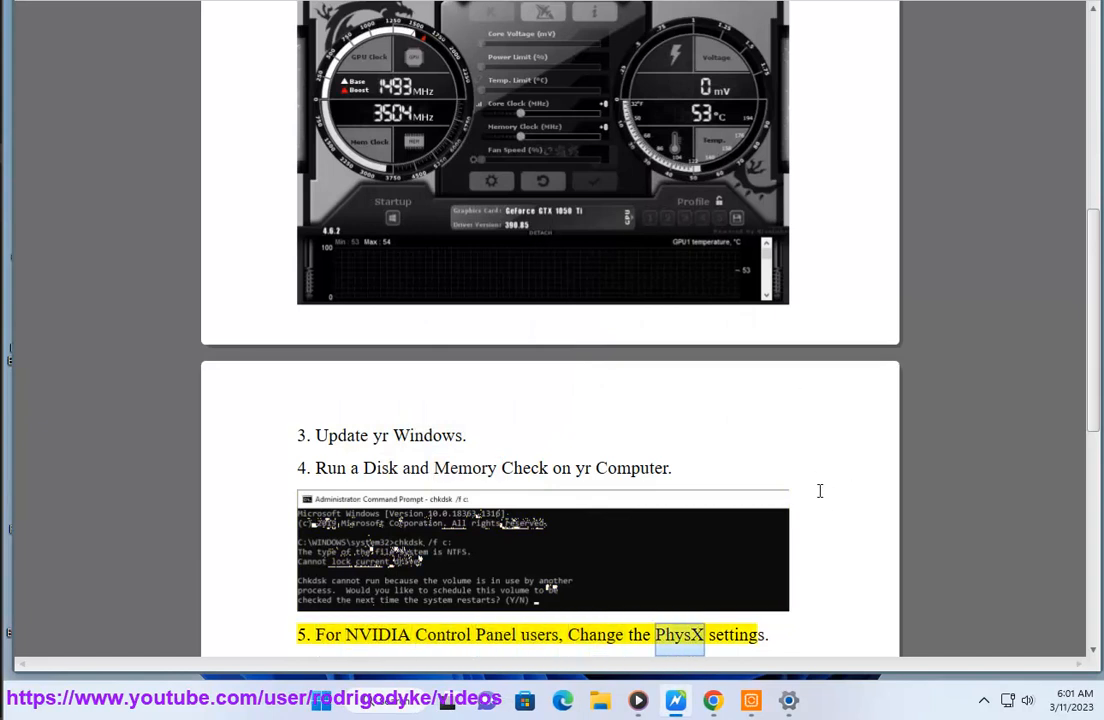
scroll(down, 3)
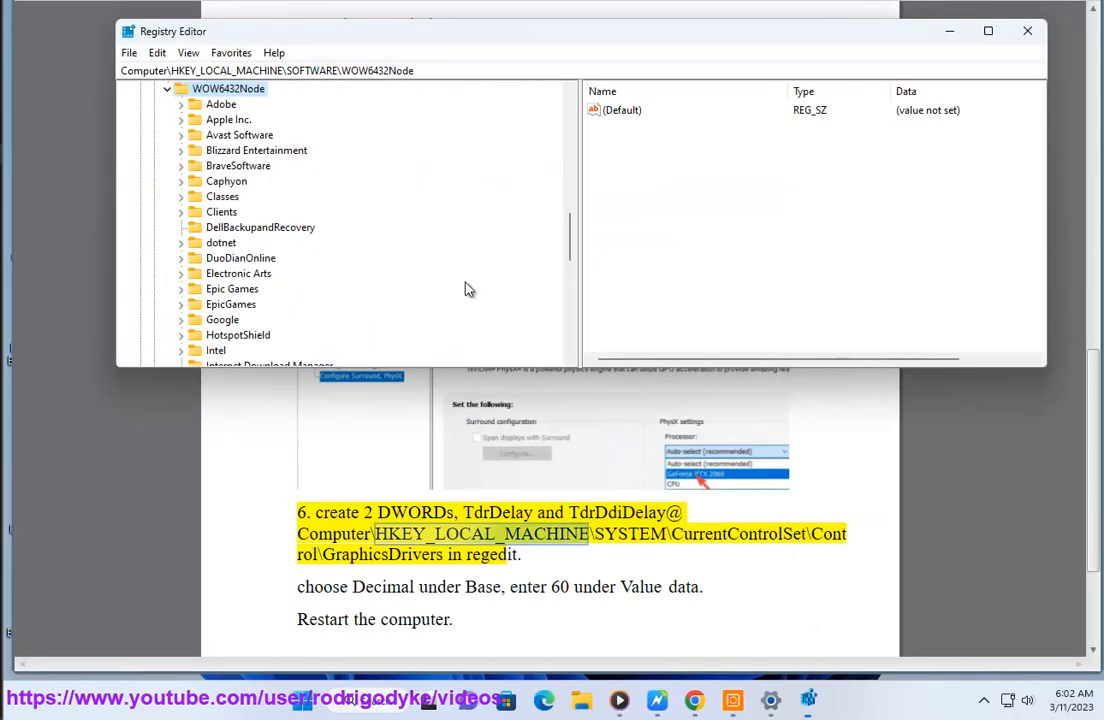
click(1022, 32)
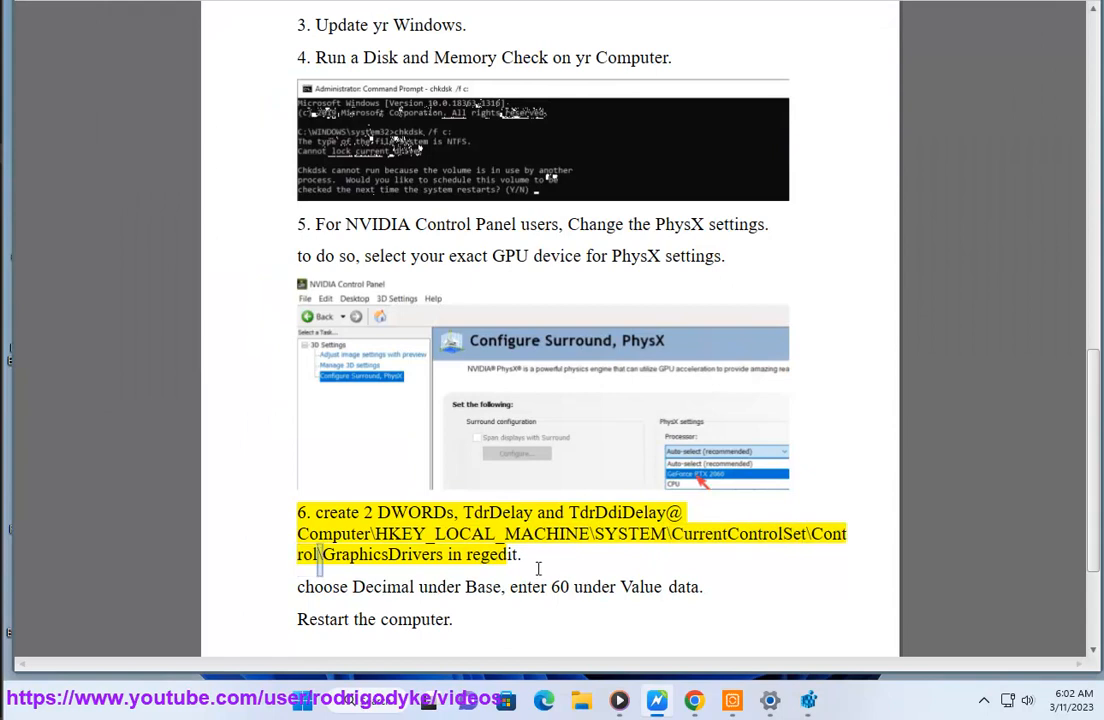
double_click(480, 554)
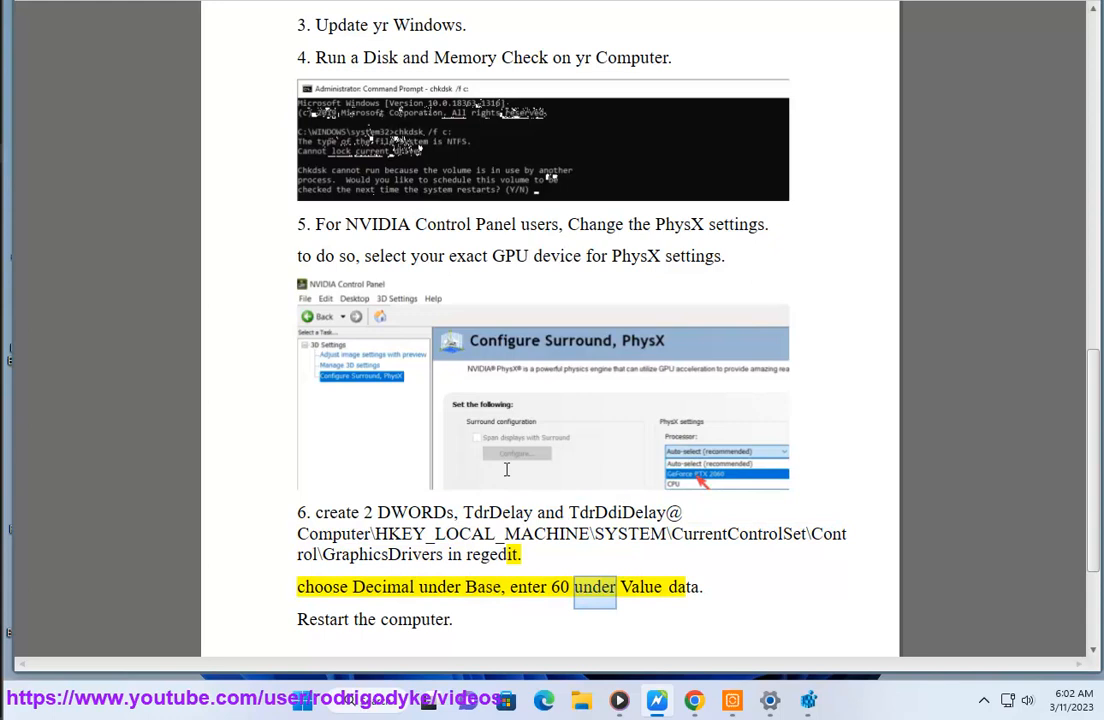
double_click(412, 620)
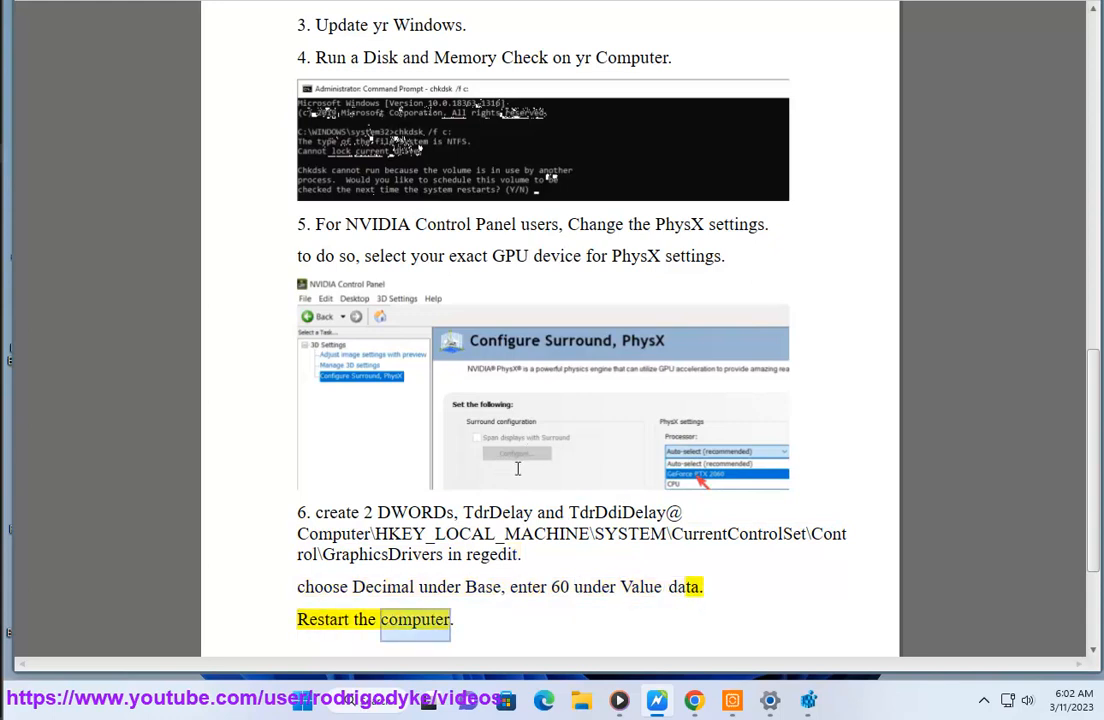